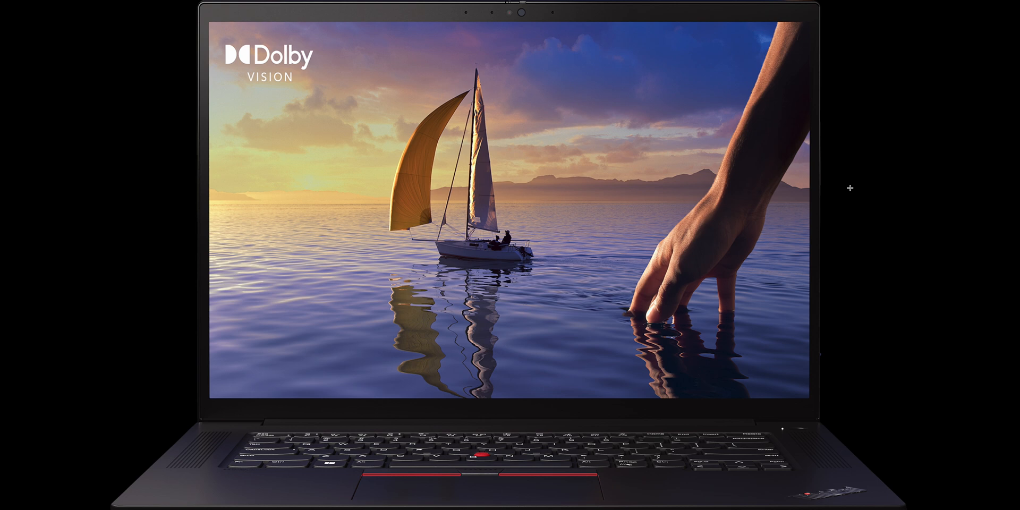
mouse_move(792, 214)
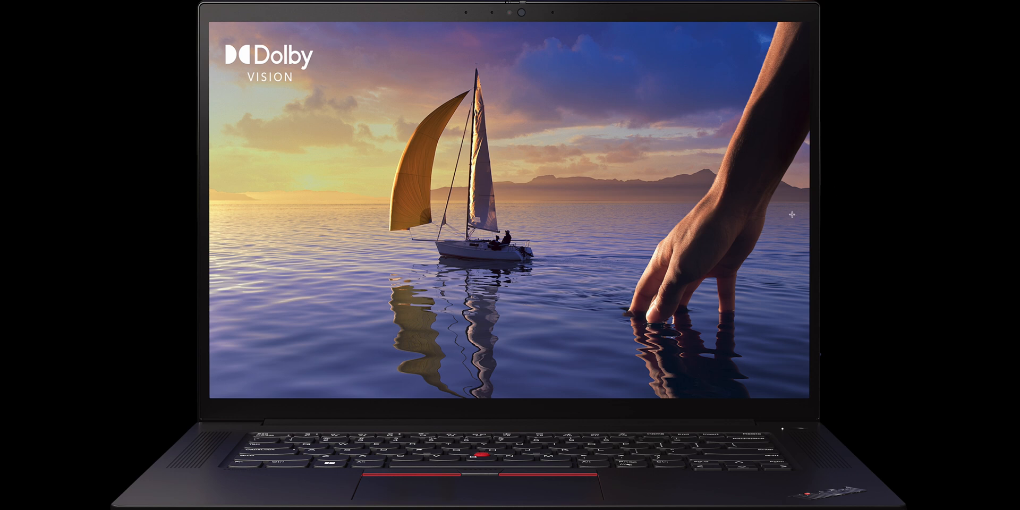
mouse_move(550, 12)
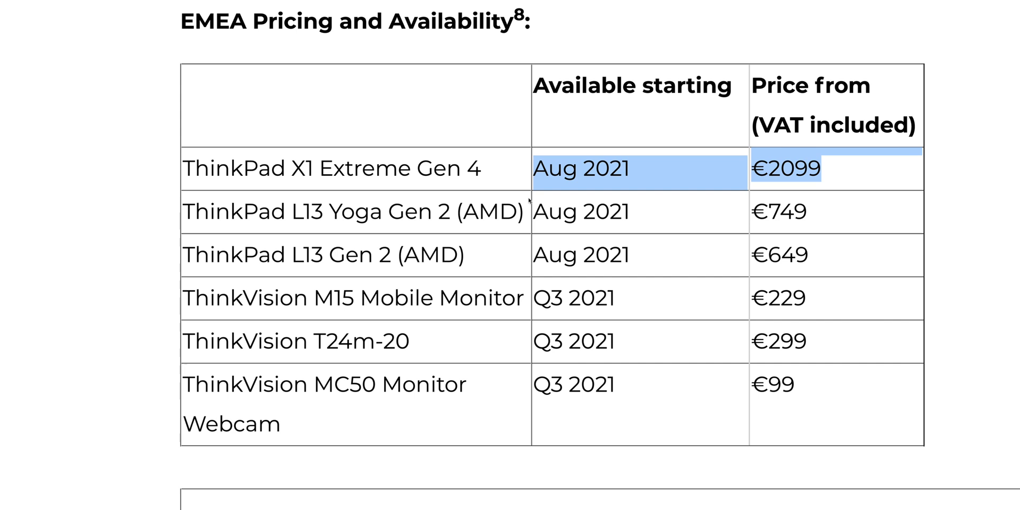
mouse_move(424, 241)
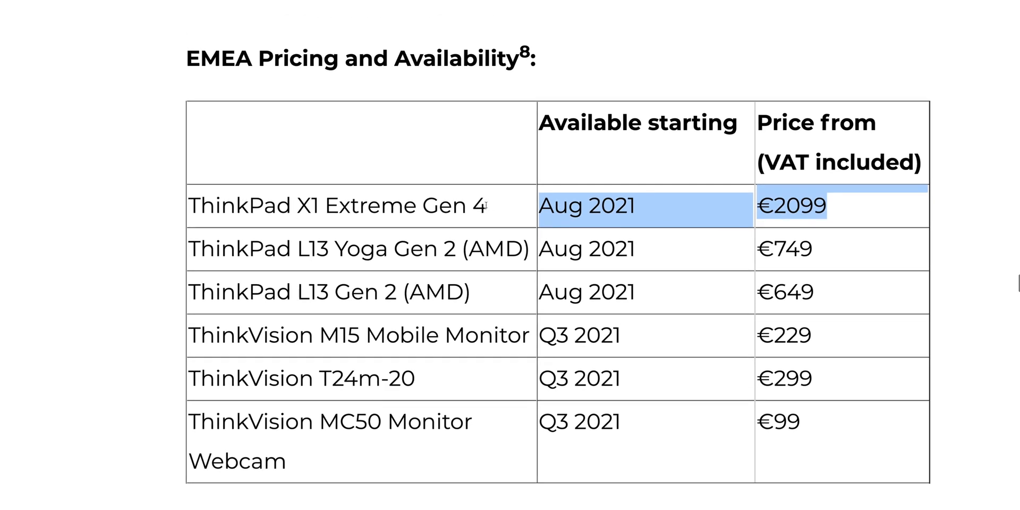
Highlight the 1.81kg (3.99 pounds) weight in the 'New features at a glance' list.
scroll("up", 3)
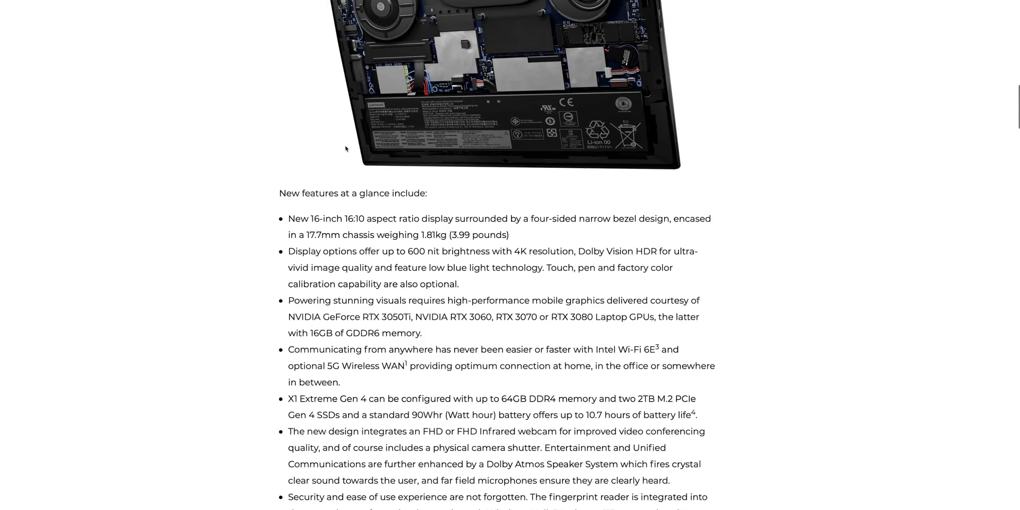
scroll("down", 3)
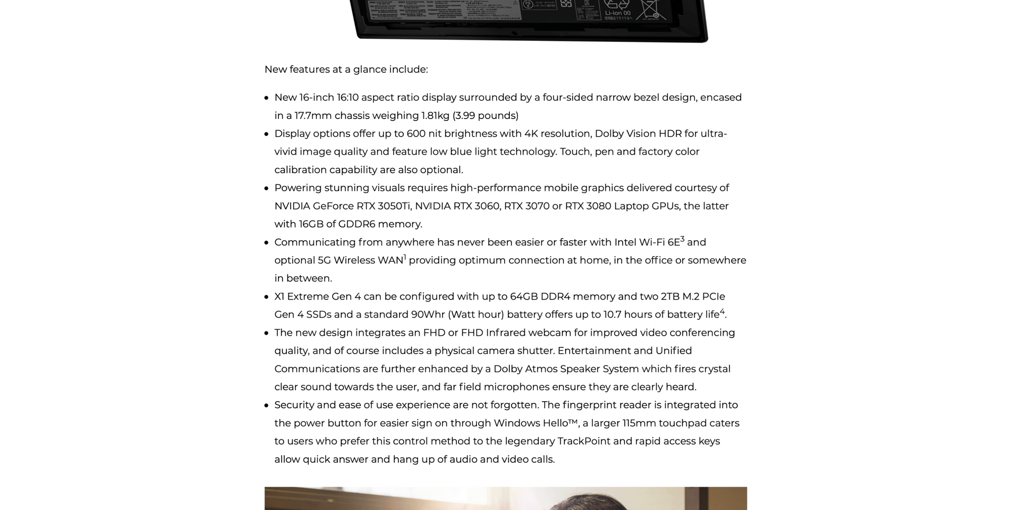
double_click(468, 96)
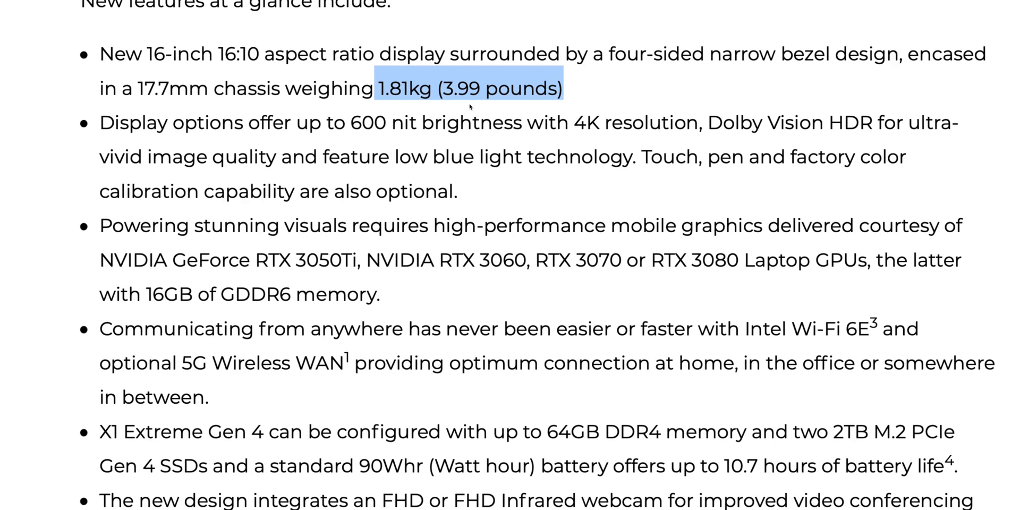
scroll("up", 3)
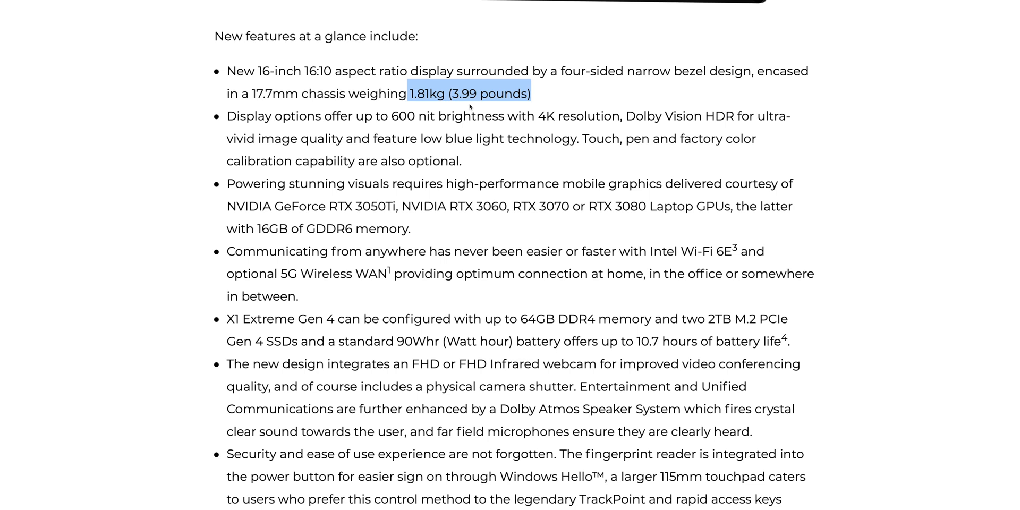
mouse_move(514, 133)
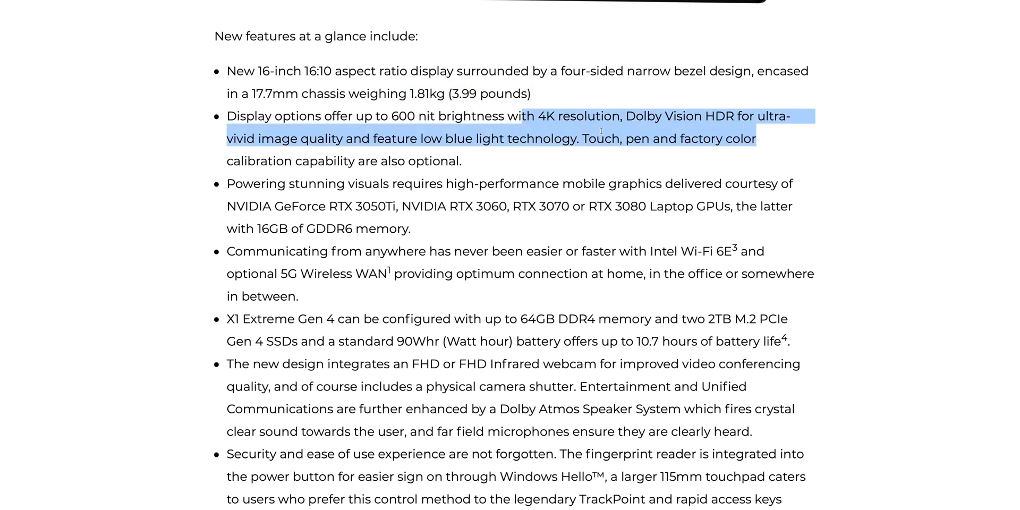
Highlight the NVIDIA GeForce RTX graphics options sentence in the feature list.
scroll("down", 3)
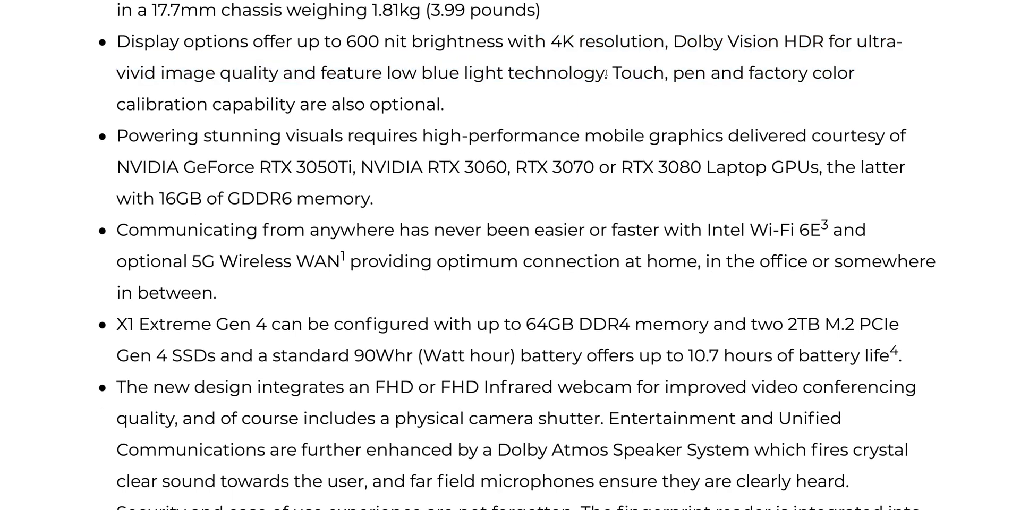
left_click_drag(611, 72, 445, 104)
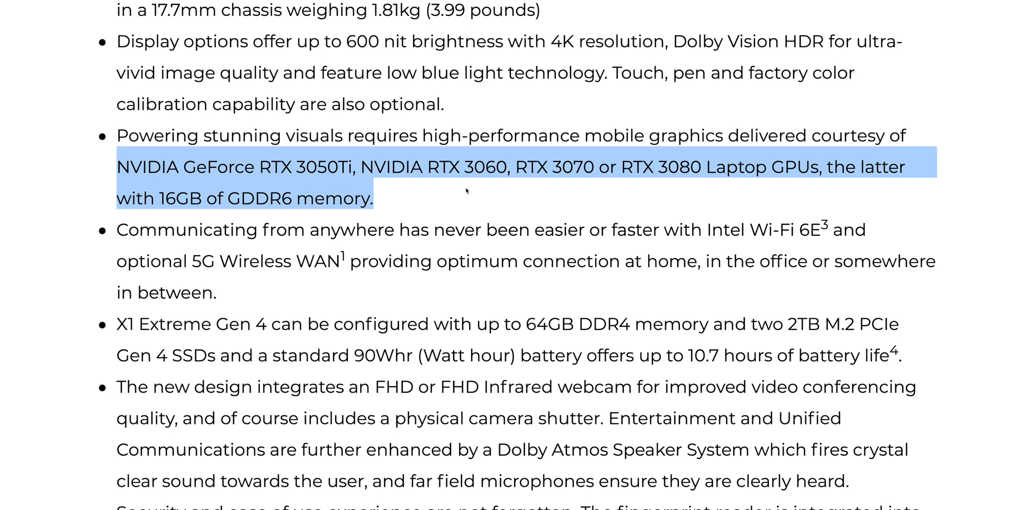
scroll("down", 3)
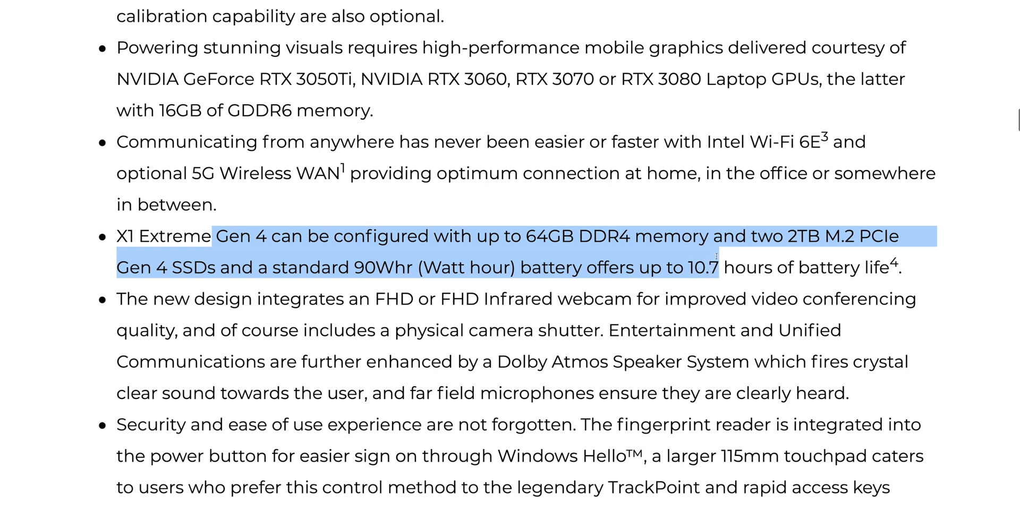
Highlight the webcam and Dolby Atmos speaker details, then scroll on to the spec sheet.
scroll("down", 3)
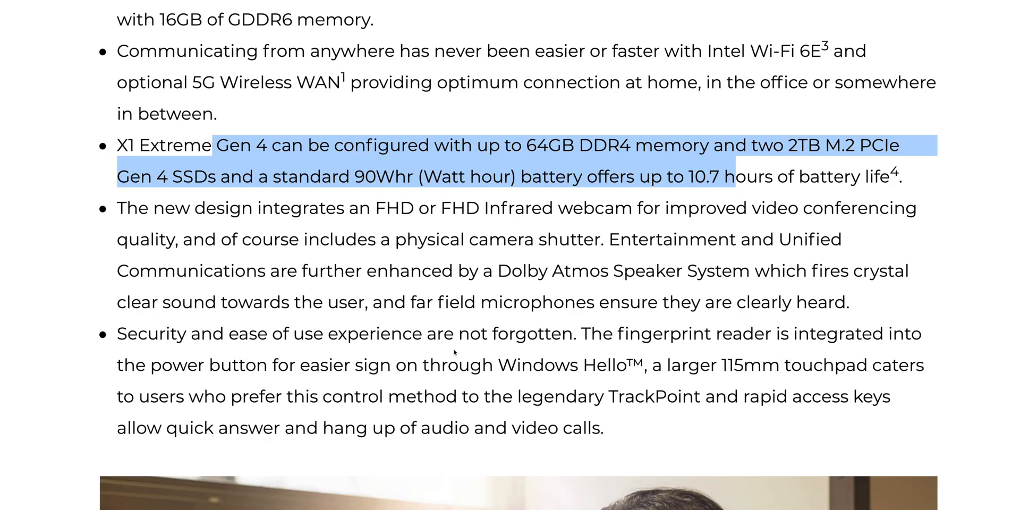
mouse_move(326, 290)
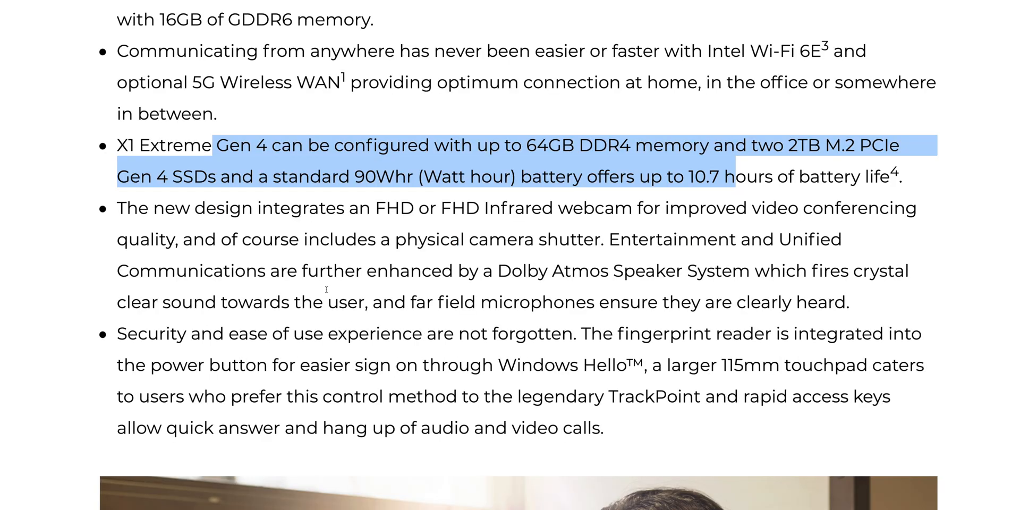
left_click_drag(215, 145, 551, 302)
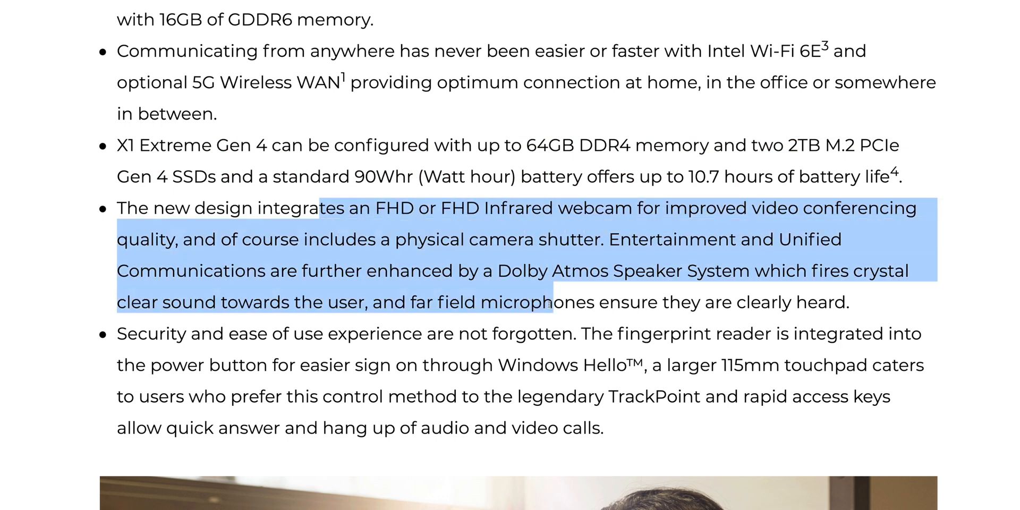
scroll("down", 3)
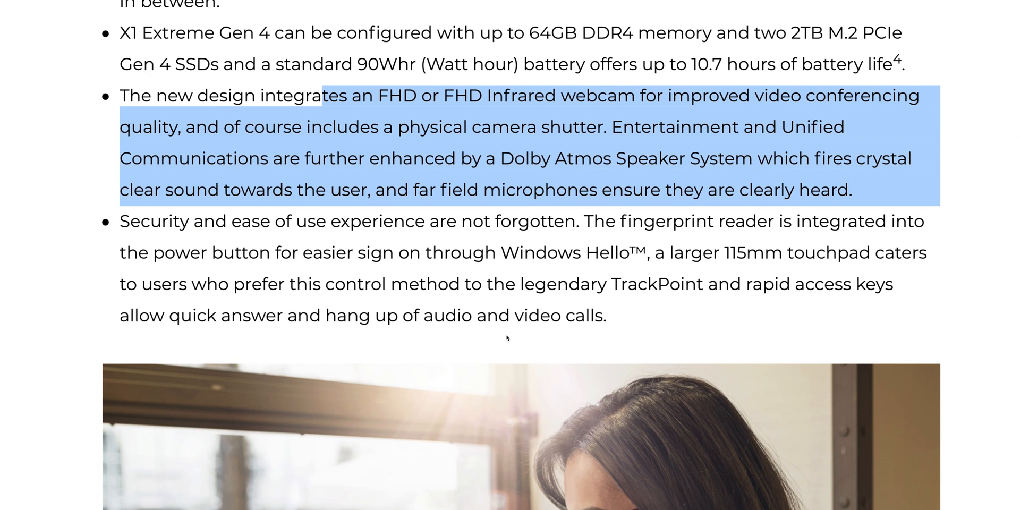
scroll("down", 3)
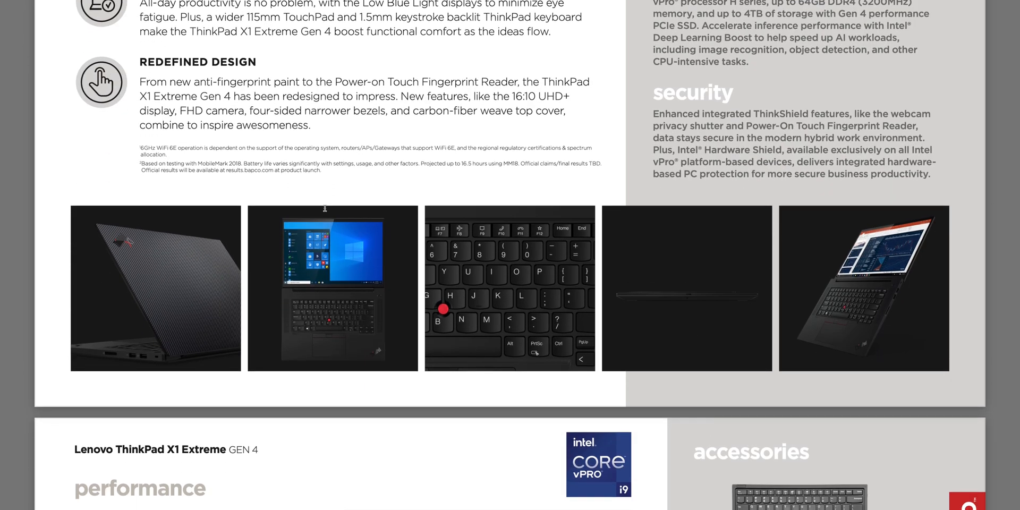
Scroll down to the spec sheet's Performance table with the 11th Gen Core i9 vPro processor line.
scroll("down", 3)
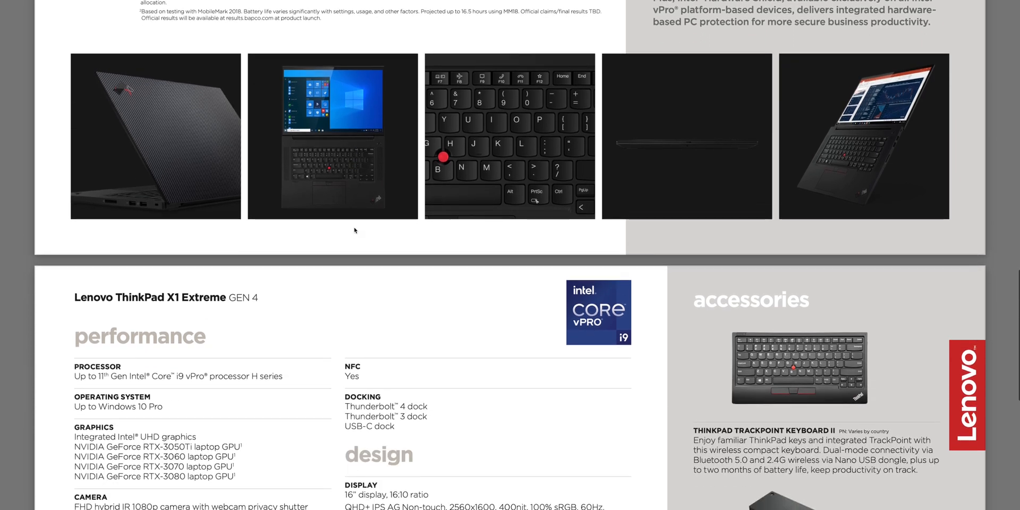
scroll("down", 3)
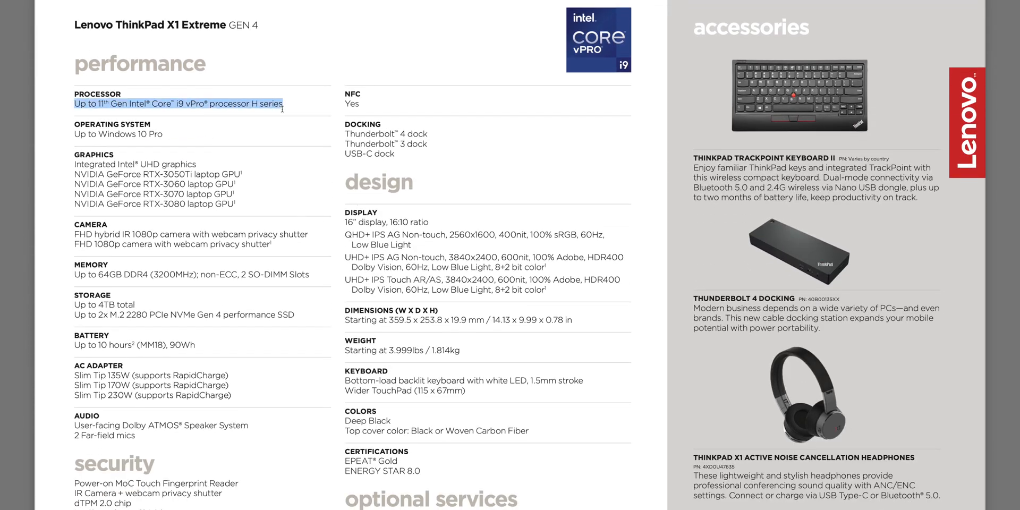
scroll("down", 3)
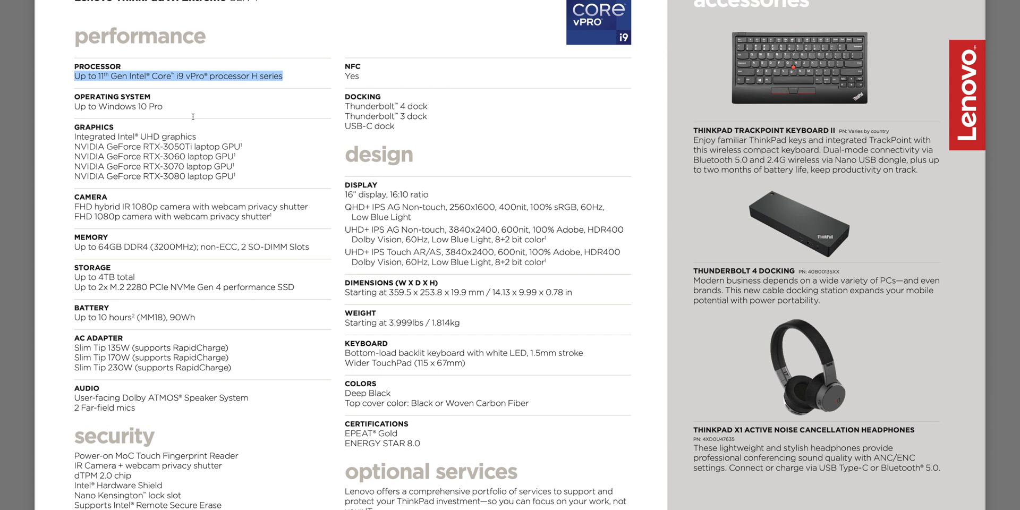
mouse_move(158, 215)
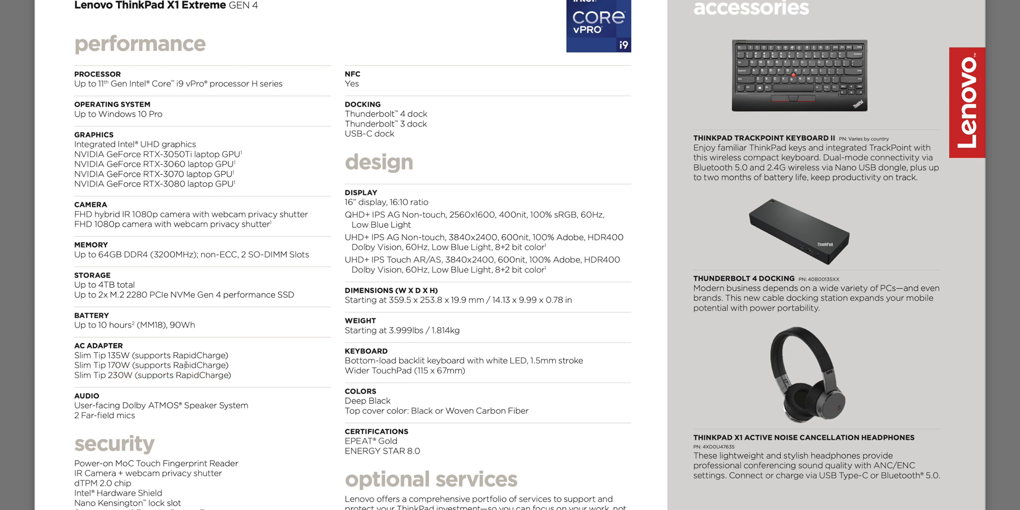
Highlight the starting weight, then the 5G Sub 6GHz connectivity entry in the spec sheet.
double_click(190, 174)
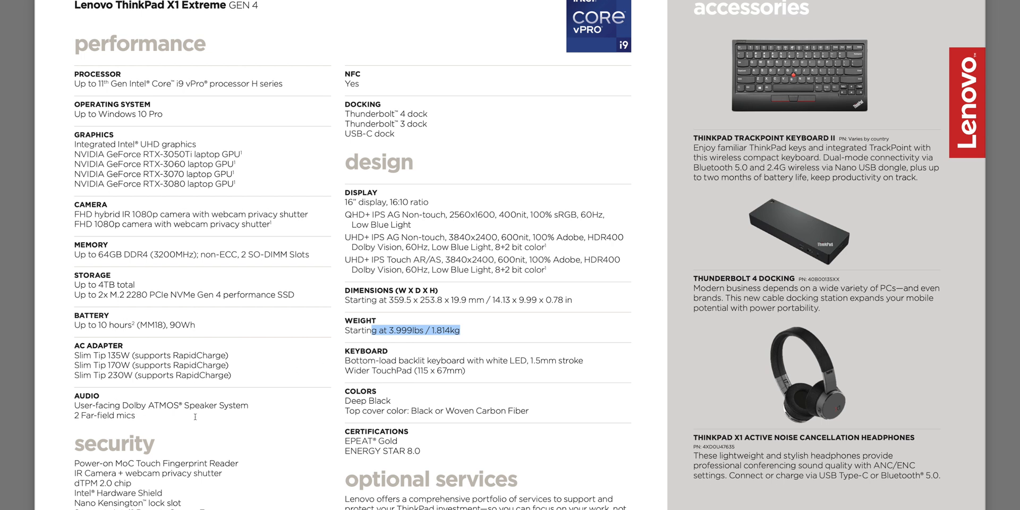
scroll("down", 3)
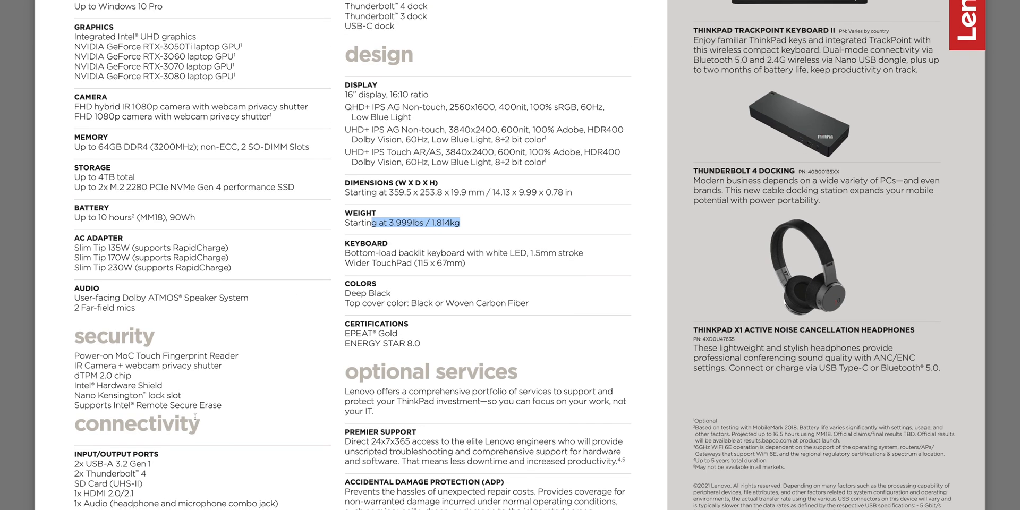
scroll("down", 3)
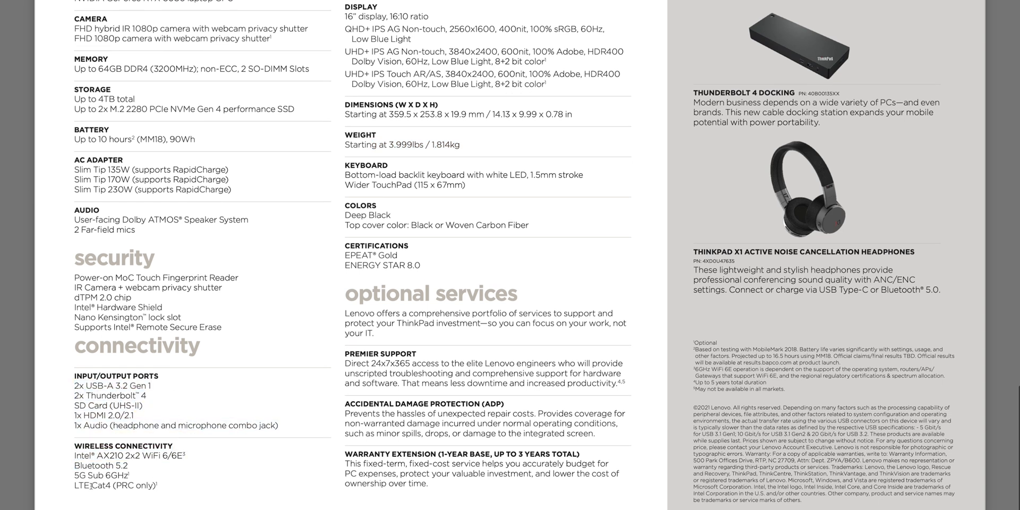
double_click(102, 475)
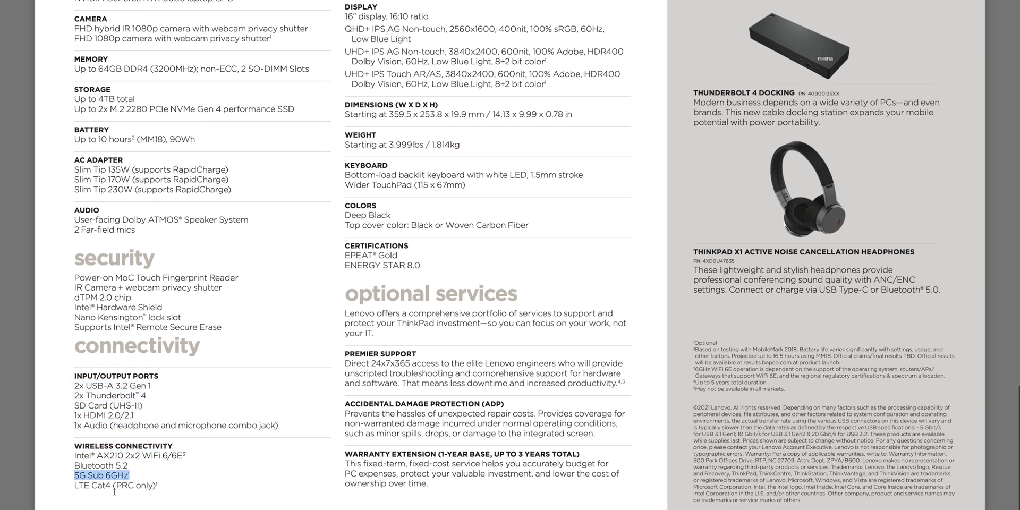
mouse_move(477, 148)
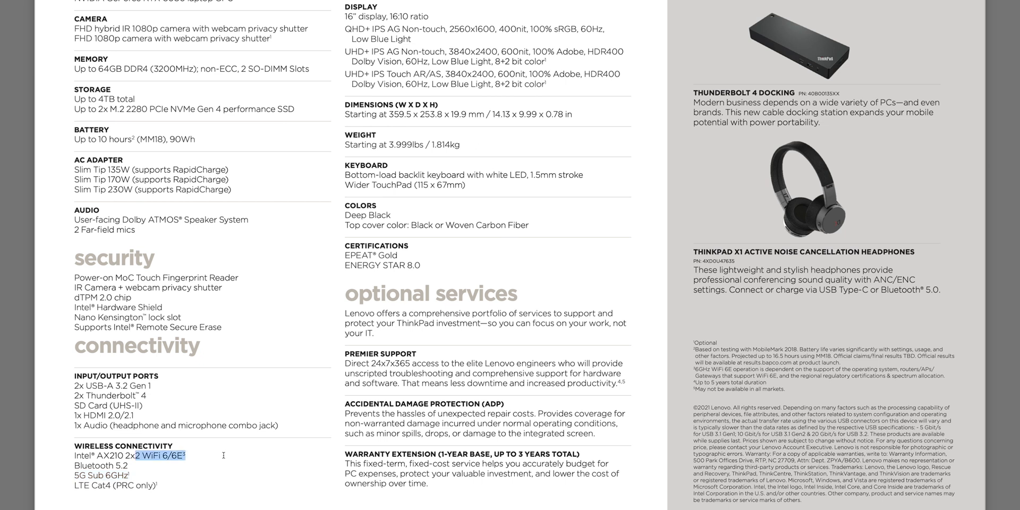
scroll("up", 3)
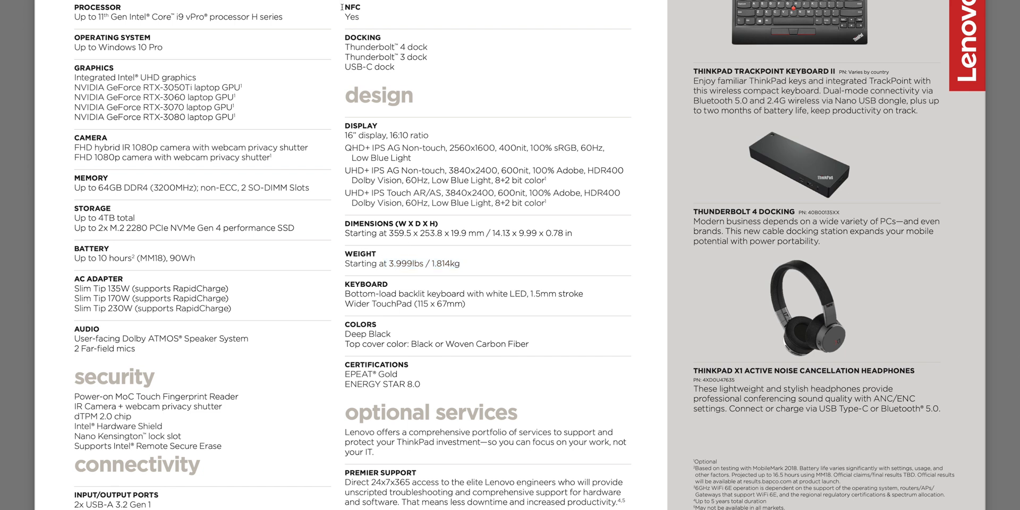
mouse_move(480, 310)
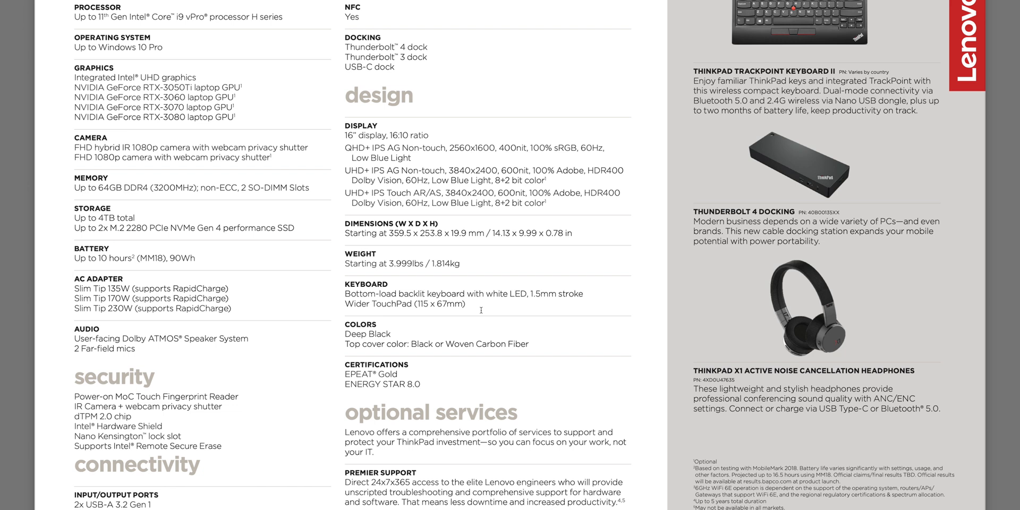
mouse_move(510, 286)
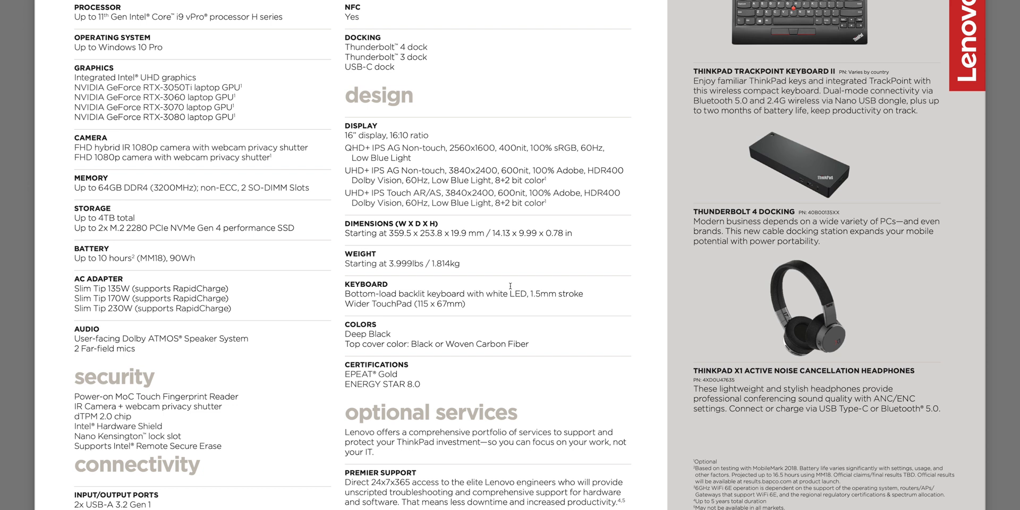
Highlight '8+2 bit color' in the third touch UHD+ Display entry.
left_click_drag(345, 171, 547, 203)
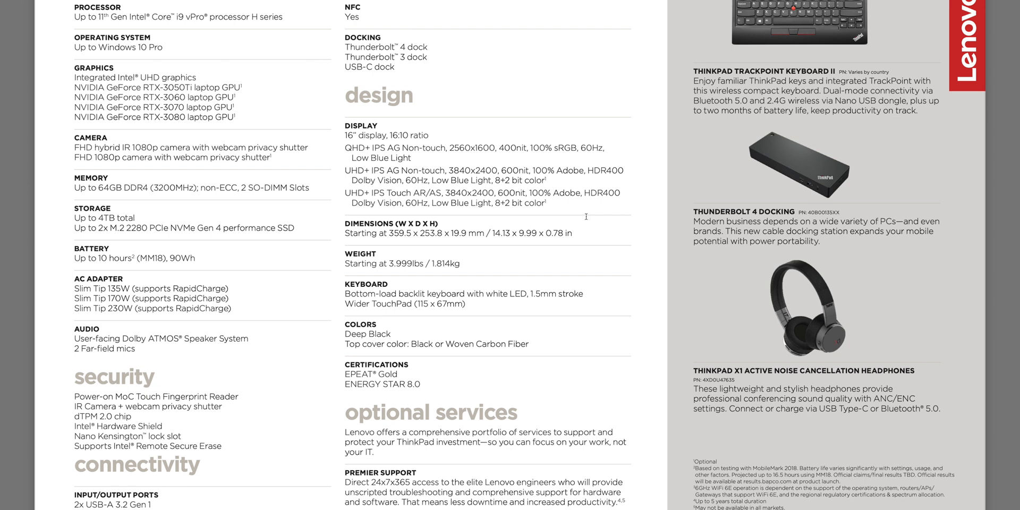
mouse_move(543, 215)
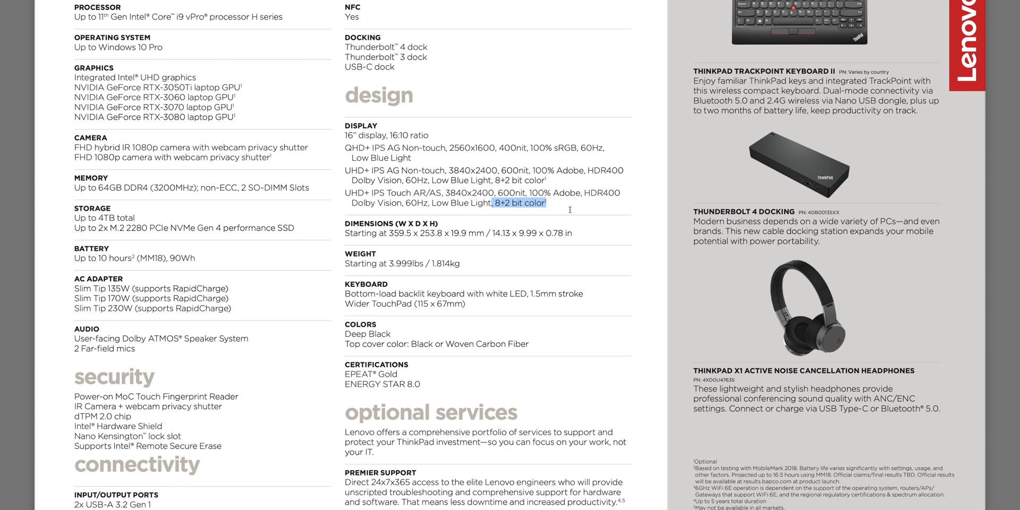
mouse_move(488, 227)
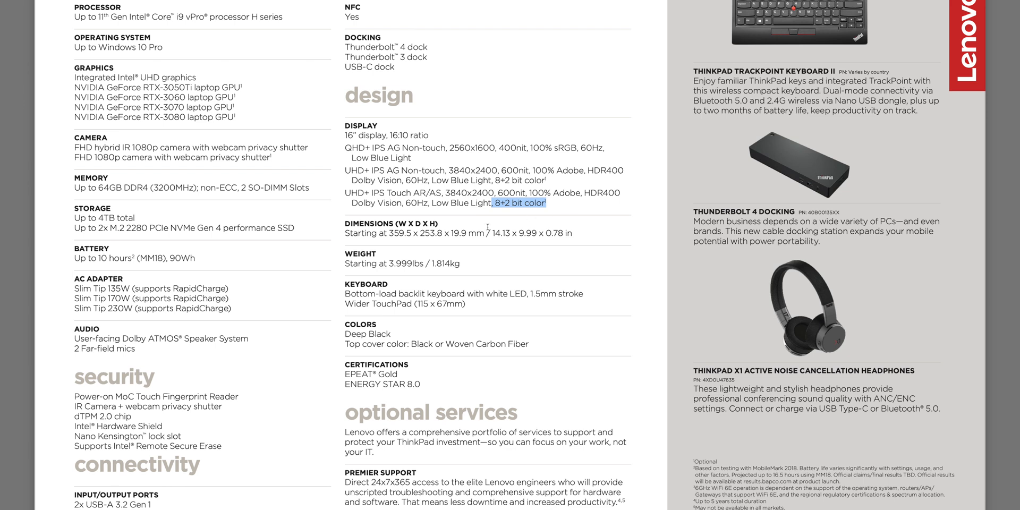
mouse_move(373, 277)
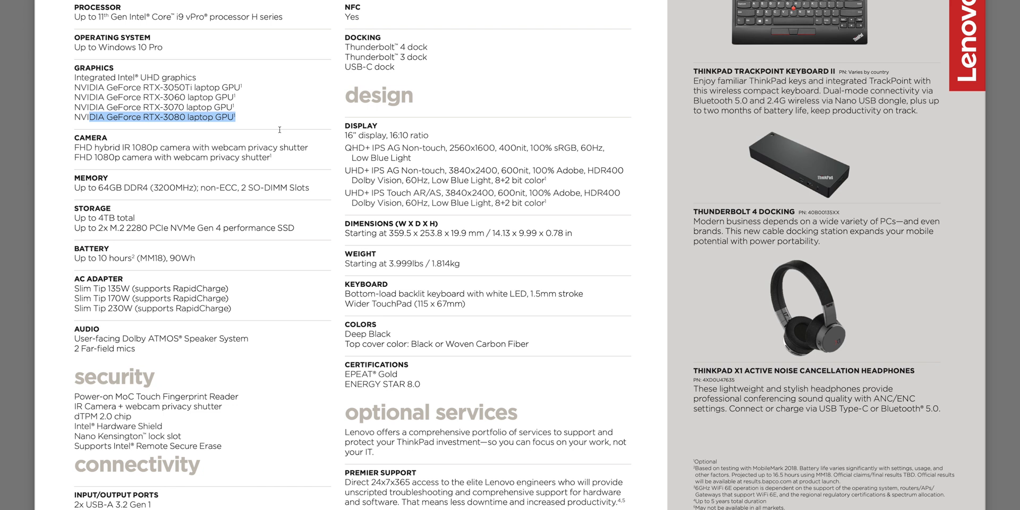
mouse_move(301, 55)
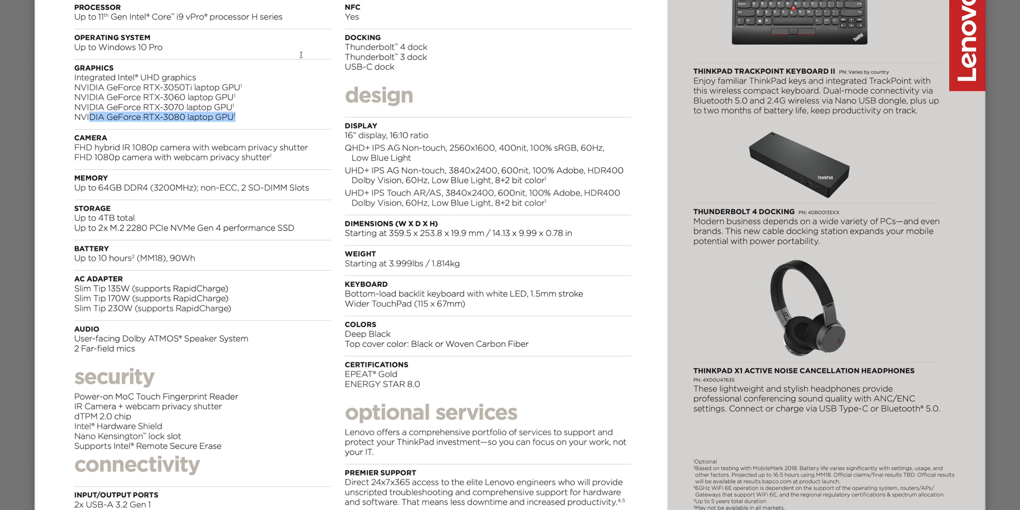
Scroll up to the X1 Extreme Gen 4 product photos above the spec sheet.
scroll("up", 3)
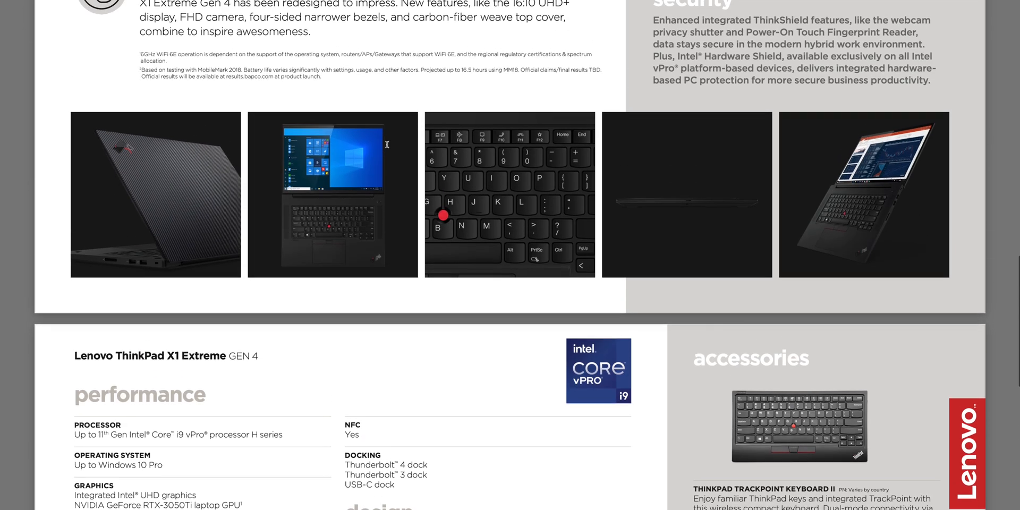